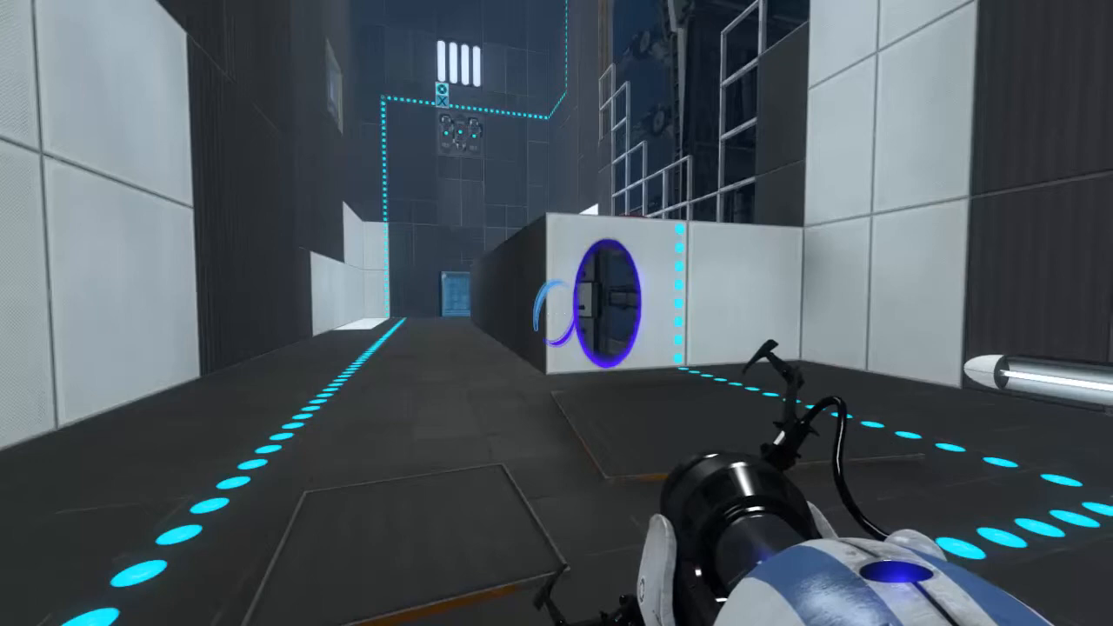
mouse_move(556, 313)
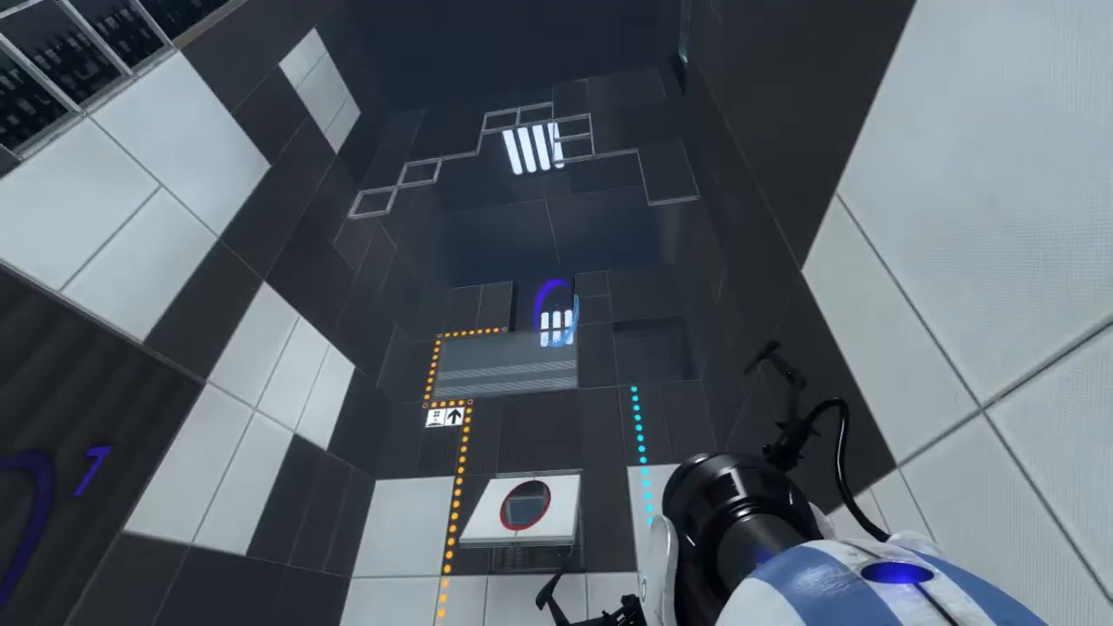
mouse_move(556, 313)
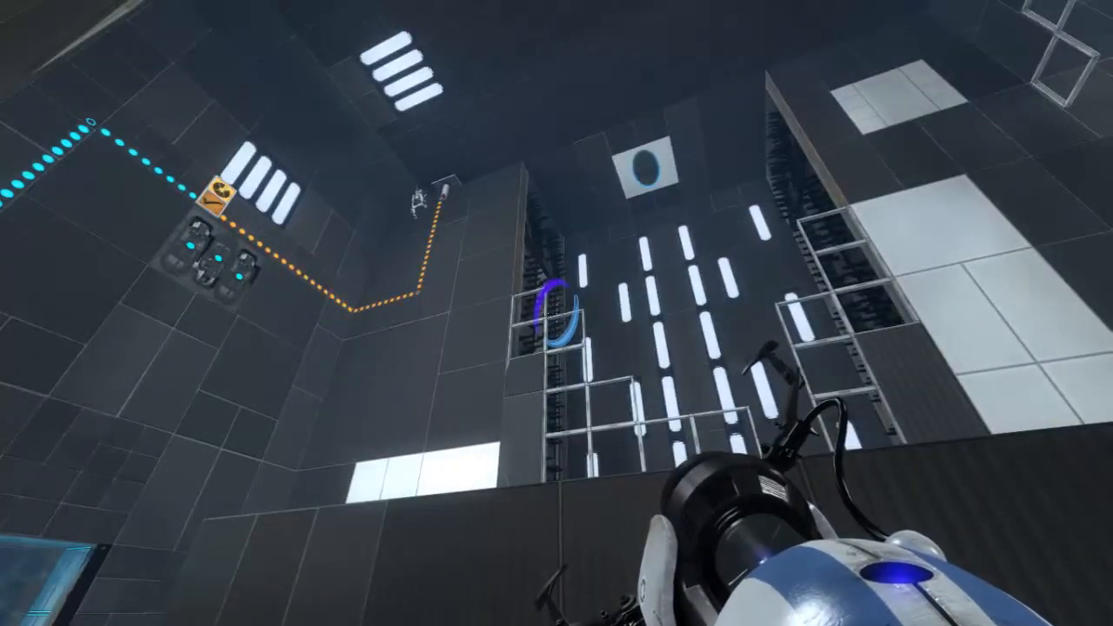
mouse_move(557, 313)
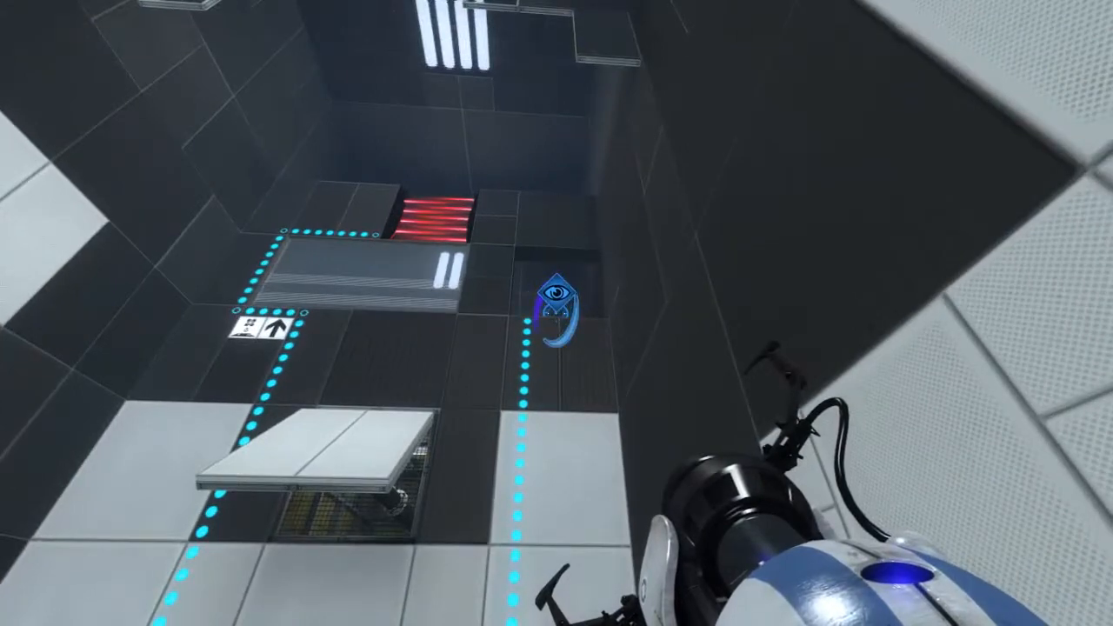
mouse_move(556, 313)
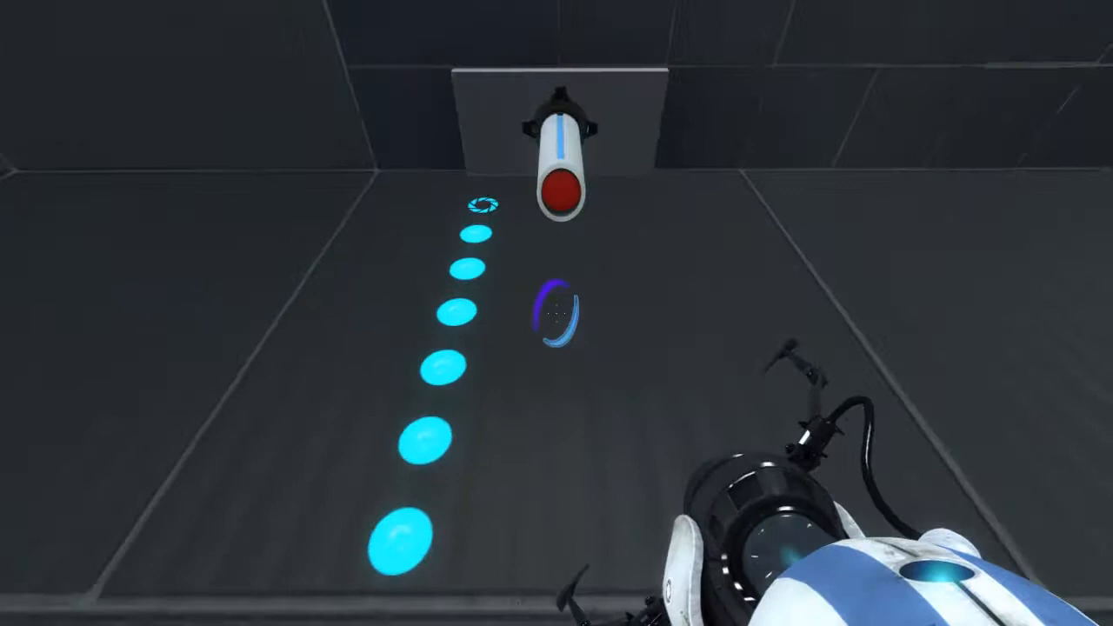
mouse_move(556, 313)
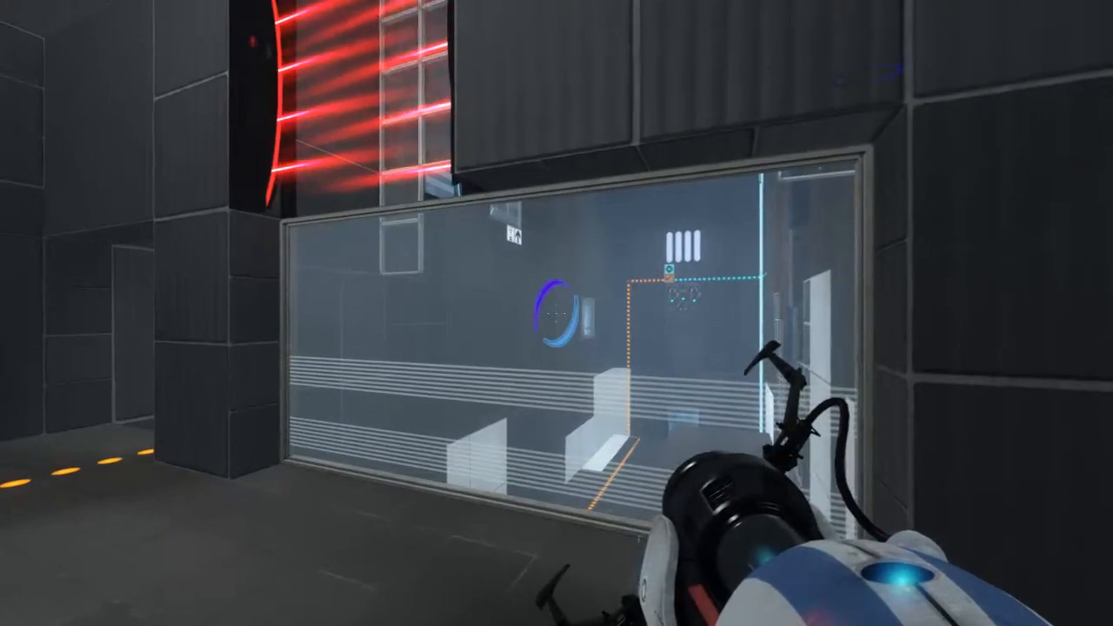
mouse_move(557, 313)
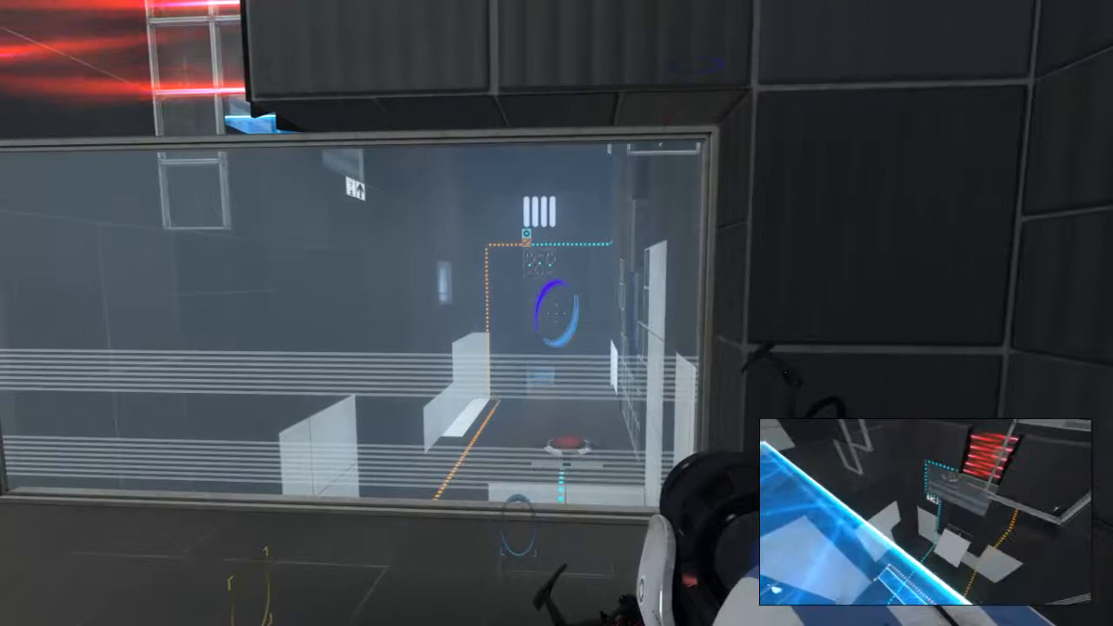
mouse_move(557, 313)
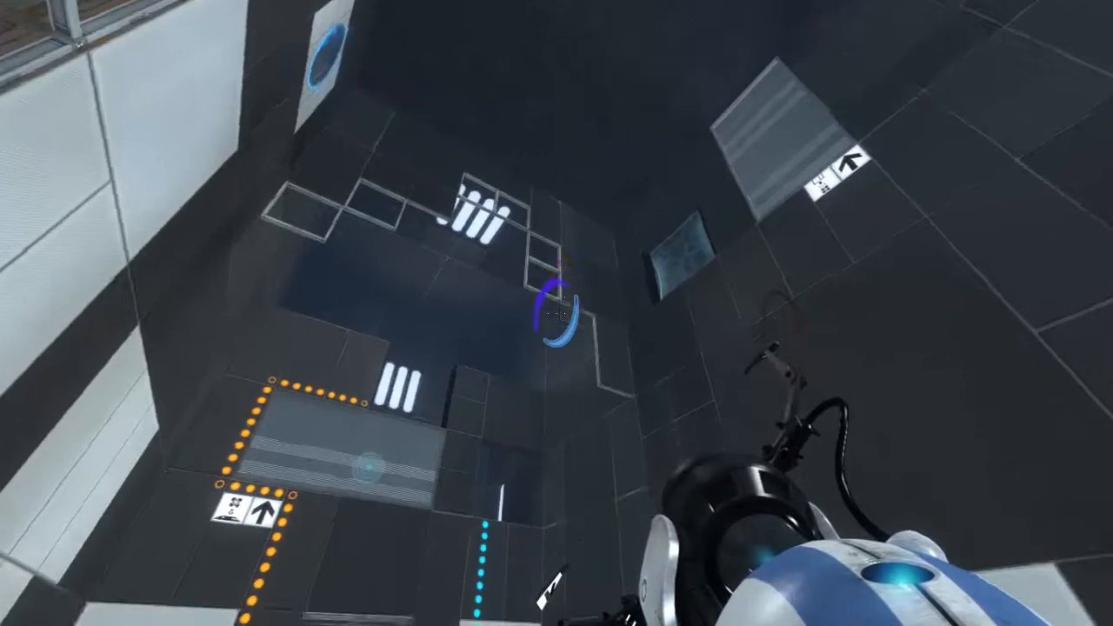
mouse_move(556, 313)
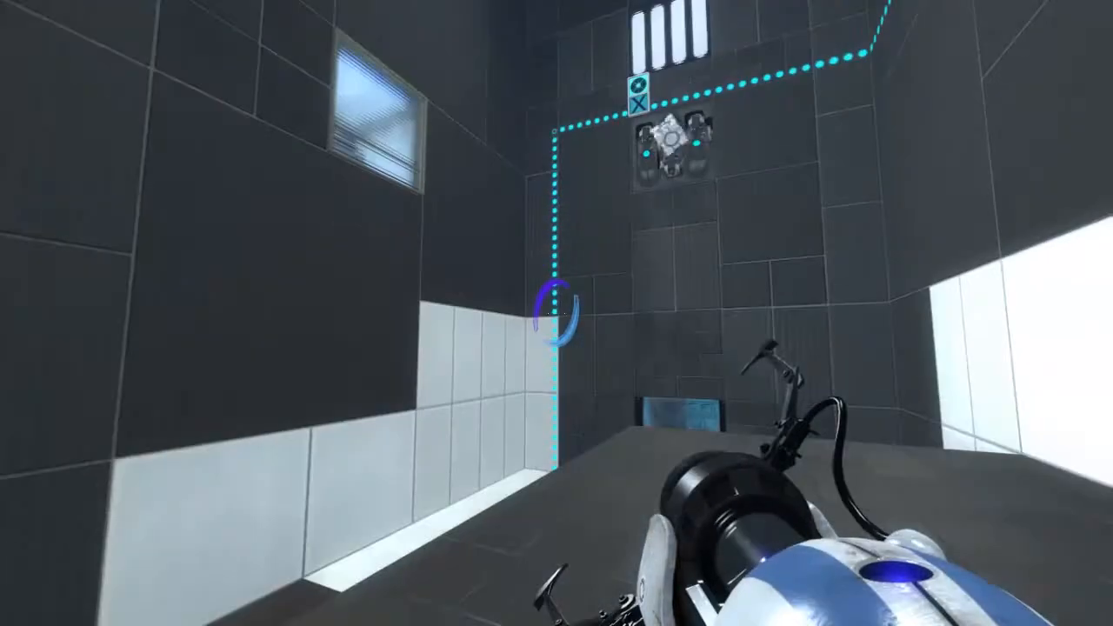
mouse_move(557, 260)
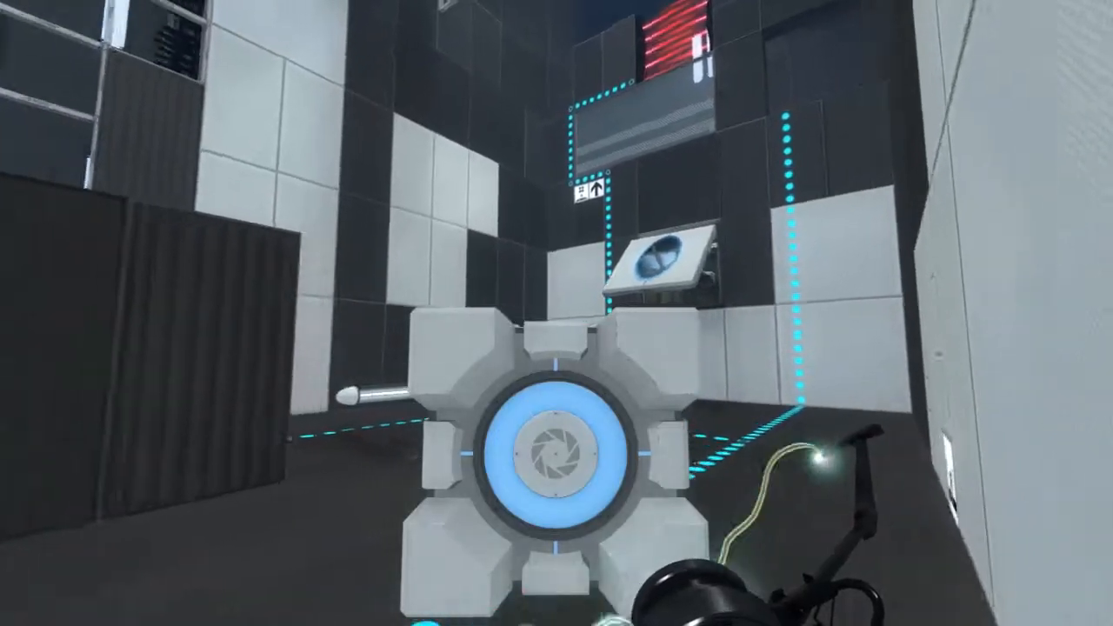
mouse_move(557, 313)
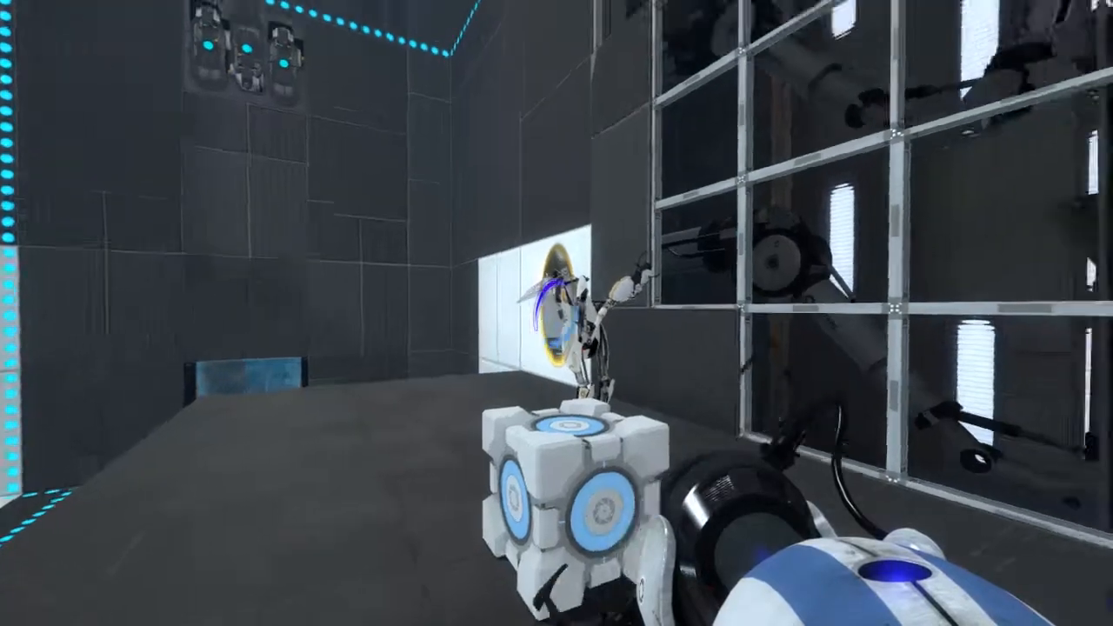
mouse_move(557, 261)
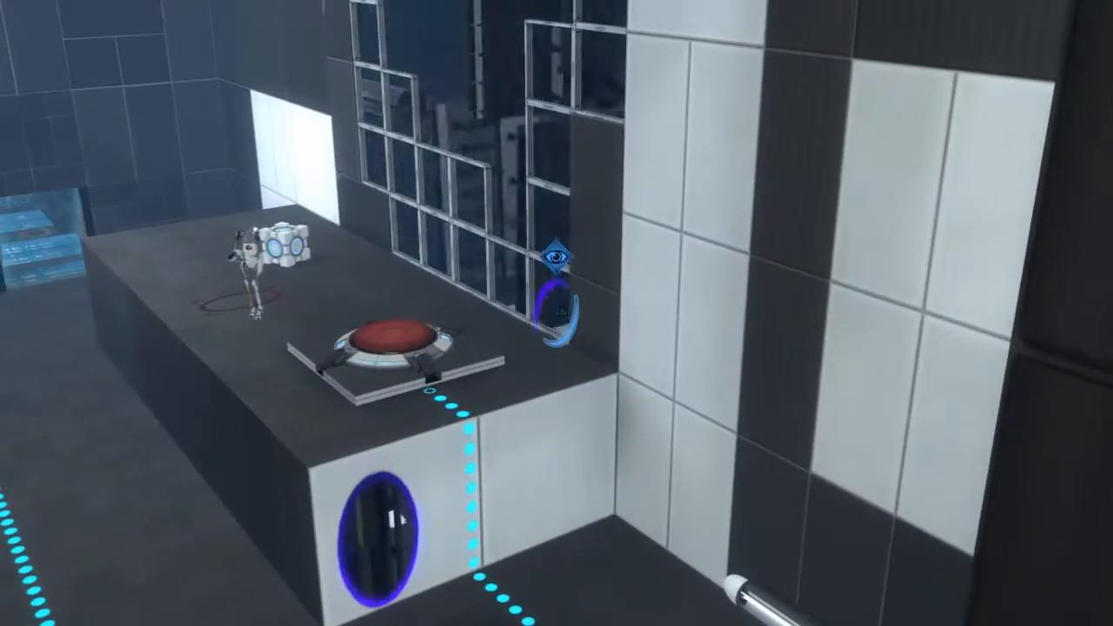
mouse_move(556, 313)
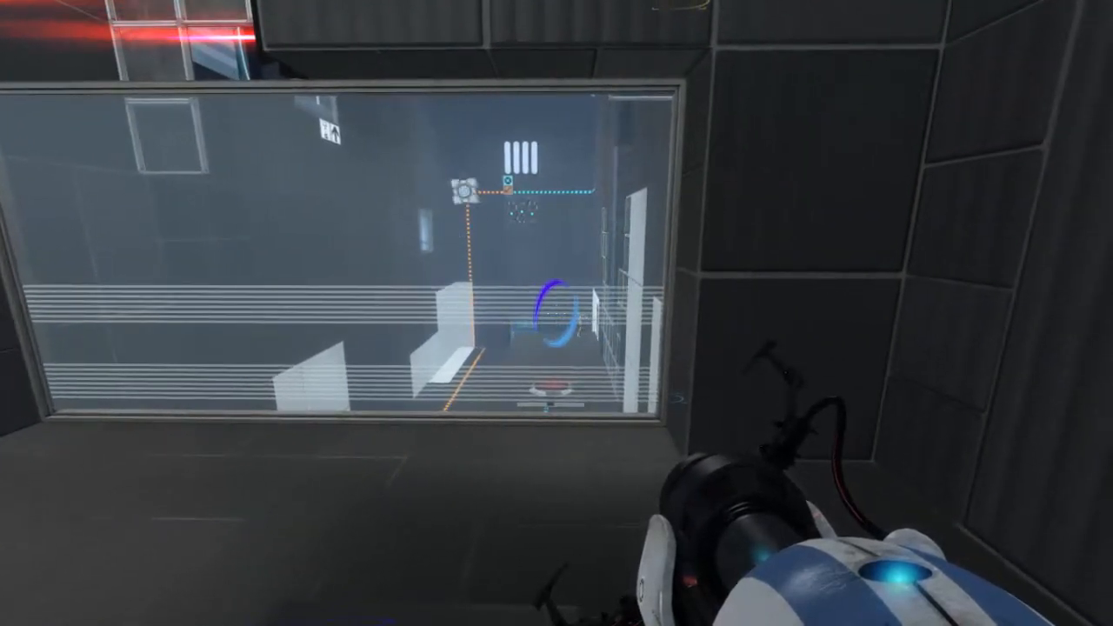
mouse_move(557, 313)
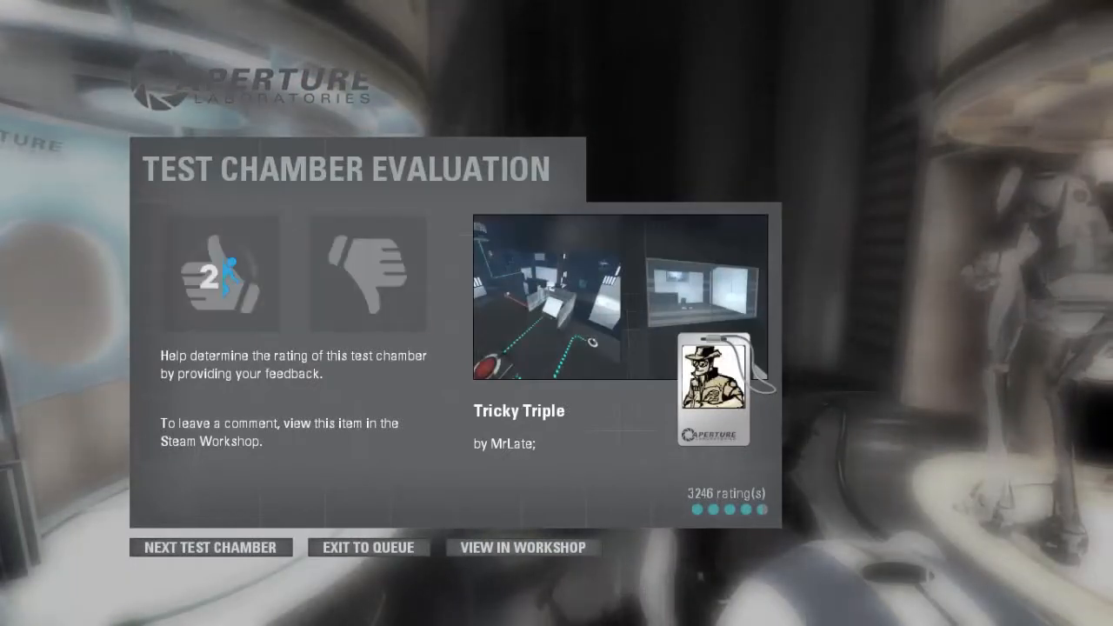
Step: Give the 'Tricky Triple' chamber a thumbs-up rating on the evaluation screen
click(223, 274)
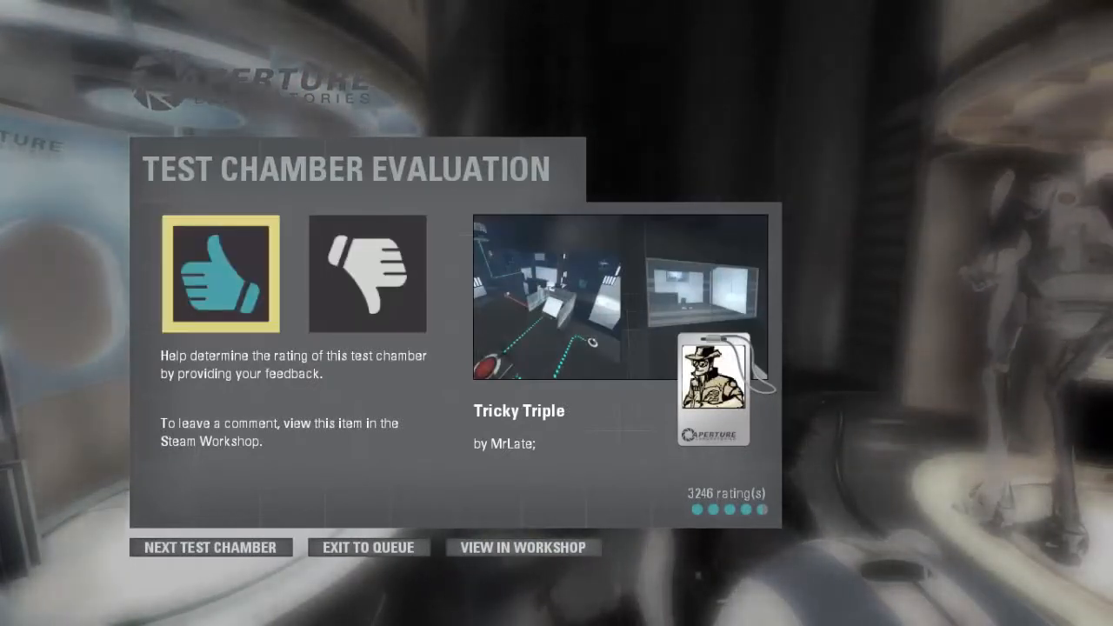